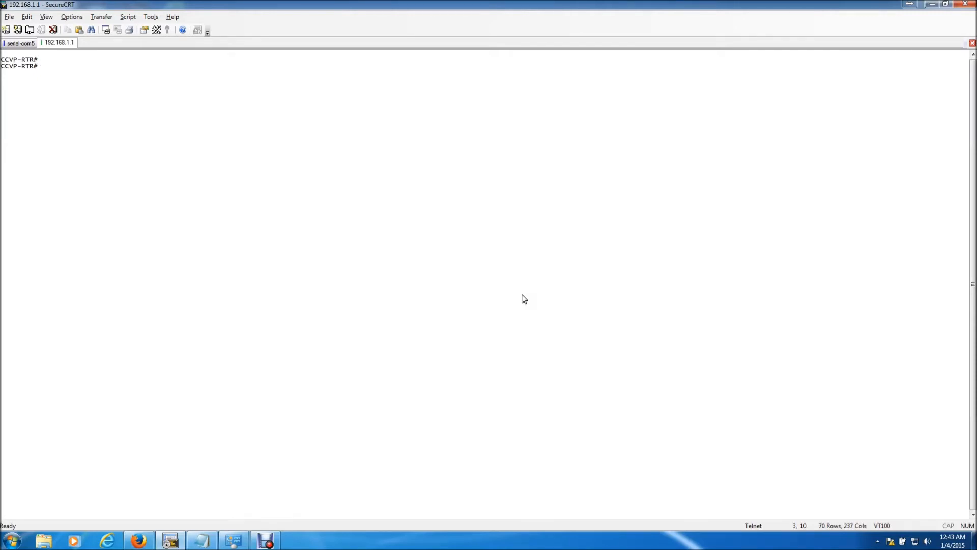
{"action": "mouse_move", "coordinate": [422, 344]}
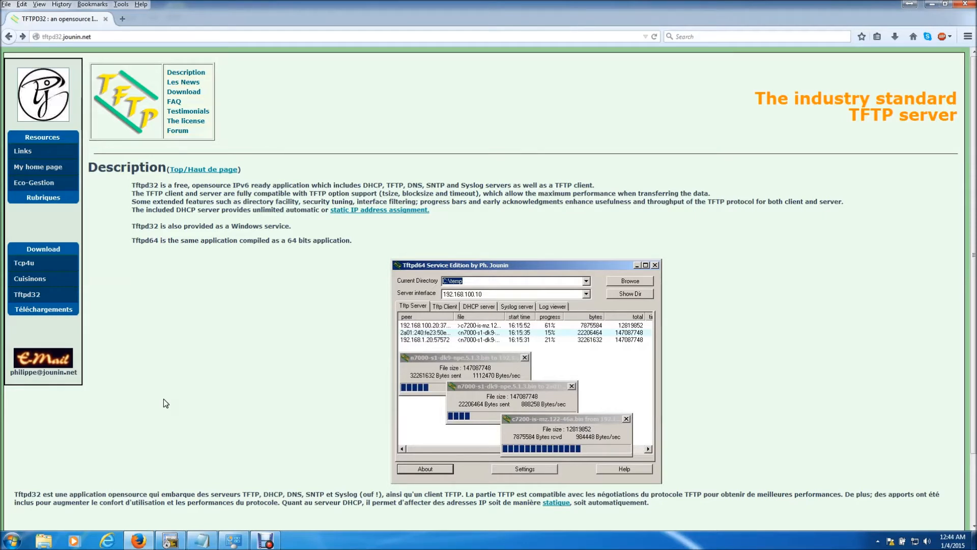
Download the Tftpd64 v4.50 standard edition installer and launch it from Firefox's downloads
{"action": "scroll", "scroll_direction": "down", "scroll_amount": 3}
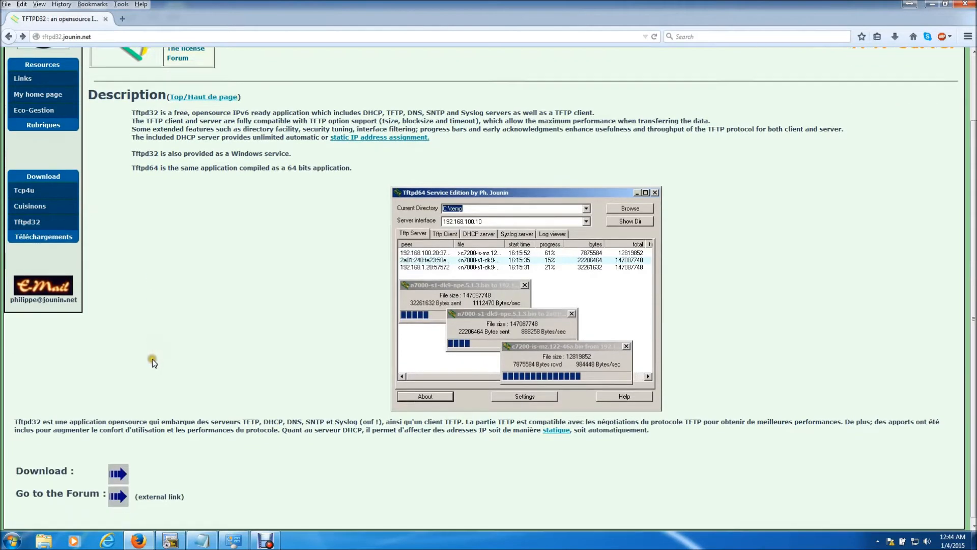
{"action": "left_click", "coordinate": [43, 176]}
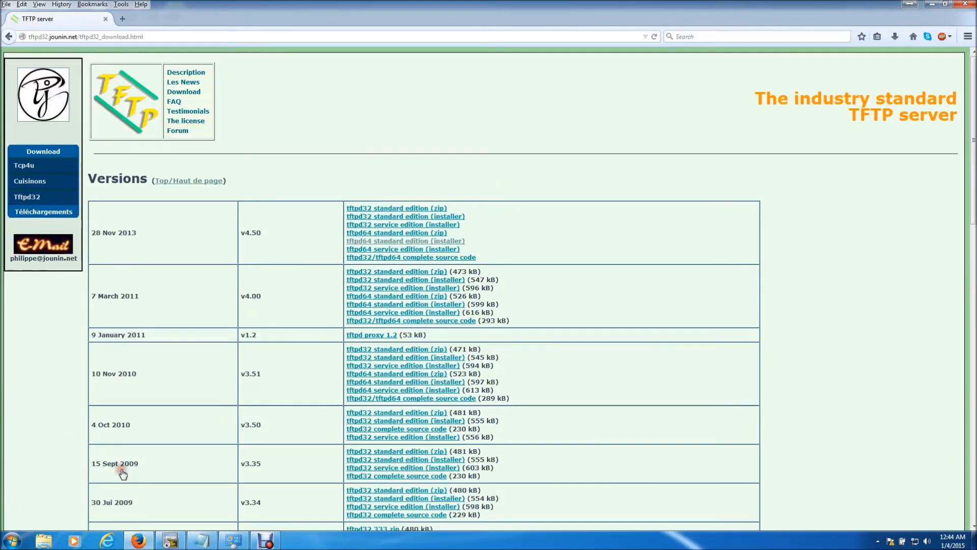
{"action": "mouse_move", "coordinate": [154, 266]}
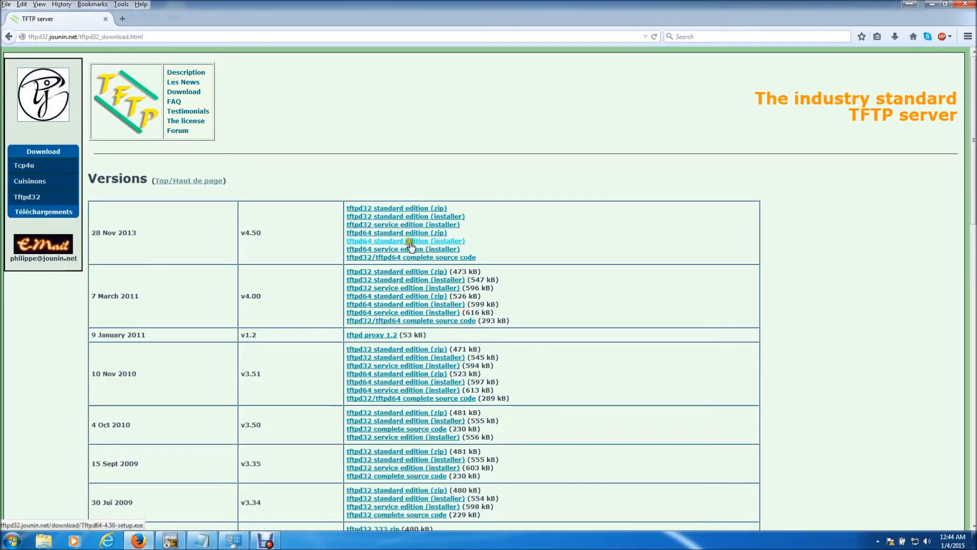
{"action": "left_click", "coordinate": [405, 241]}
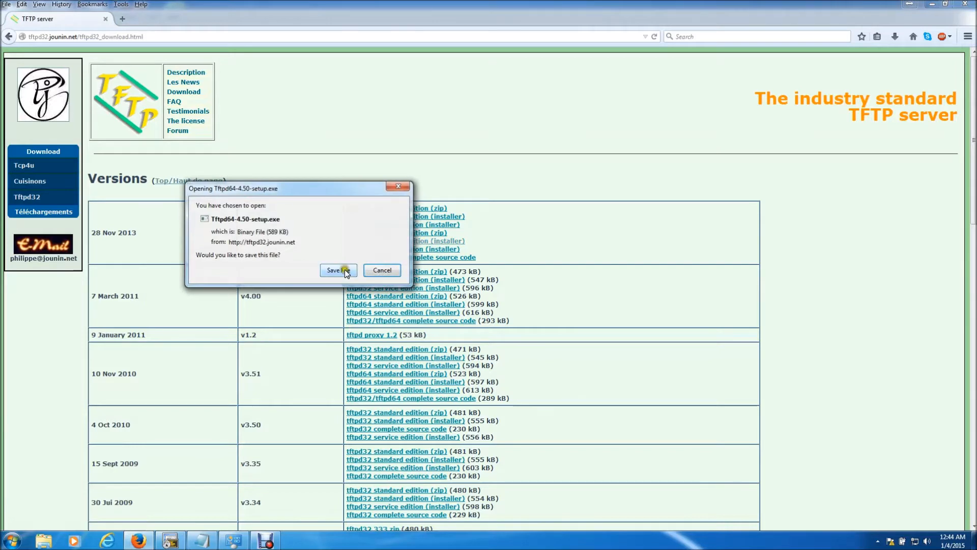
{"action": "left_click", "coordinate": [336, 270]}
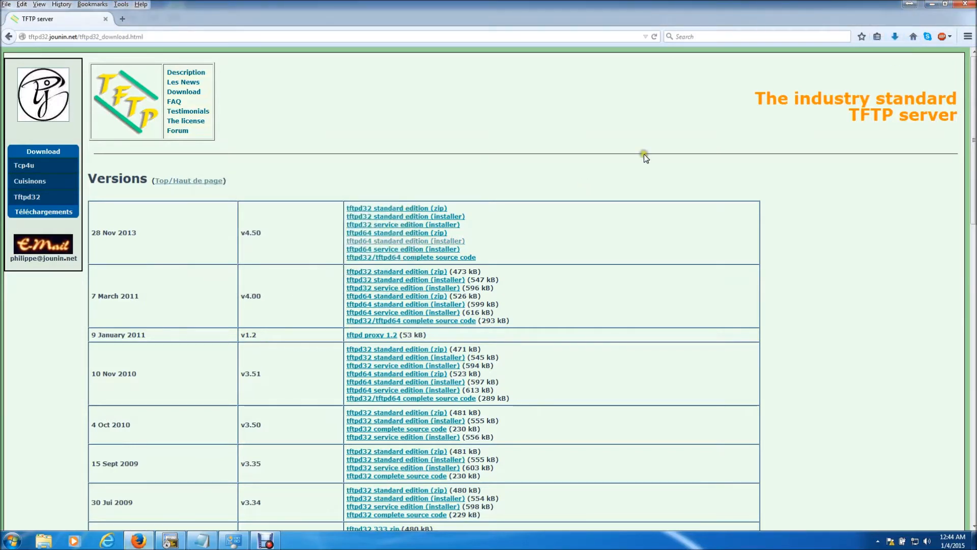
{"action": "left_click", "coordinate": [894, 36]}
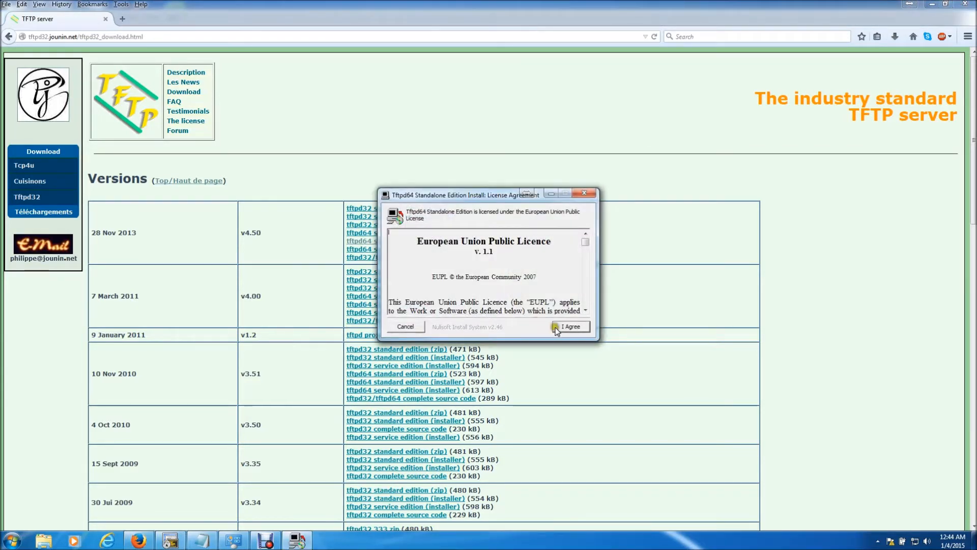
Accept the licence, install Tftpd64 to the default folder, and close the installer
{"action": "left_click", "coordinate": [568, 326]}
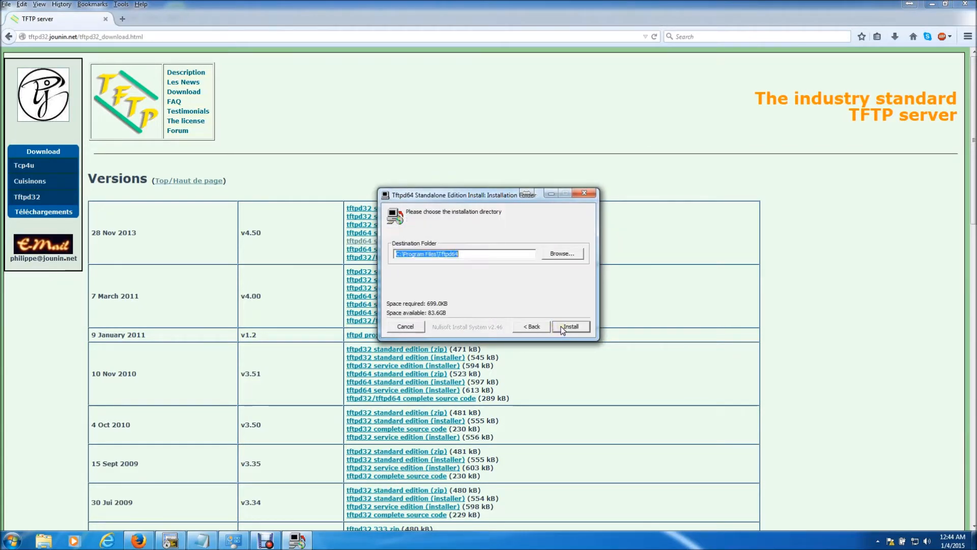
{"action": "left_click", "coordinate": [570, 326]}
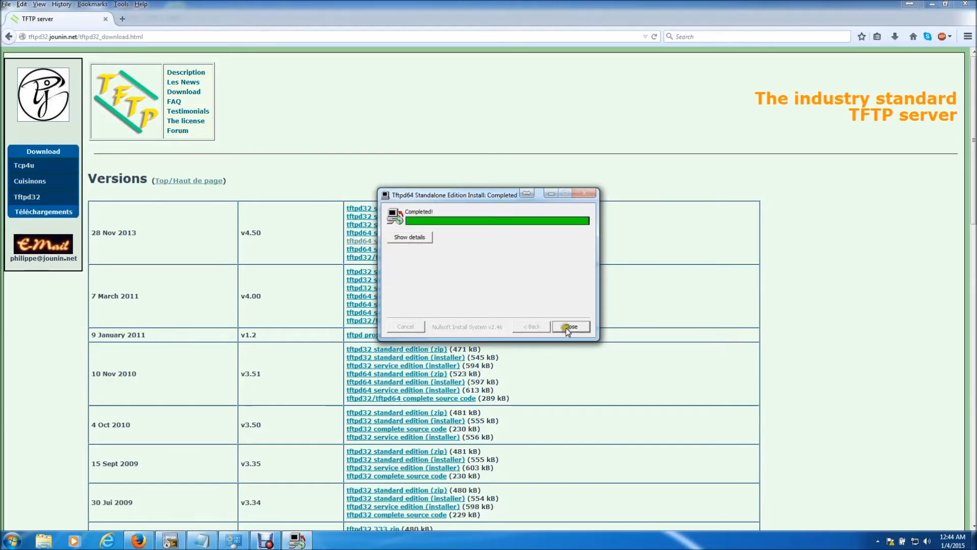
{"action": "left_click", "coordinate": [570, 327]}
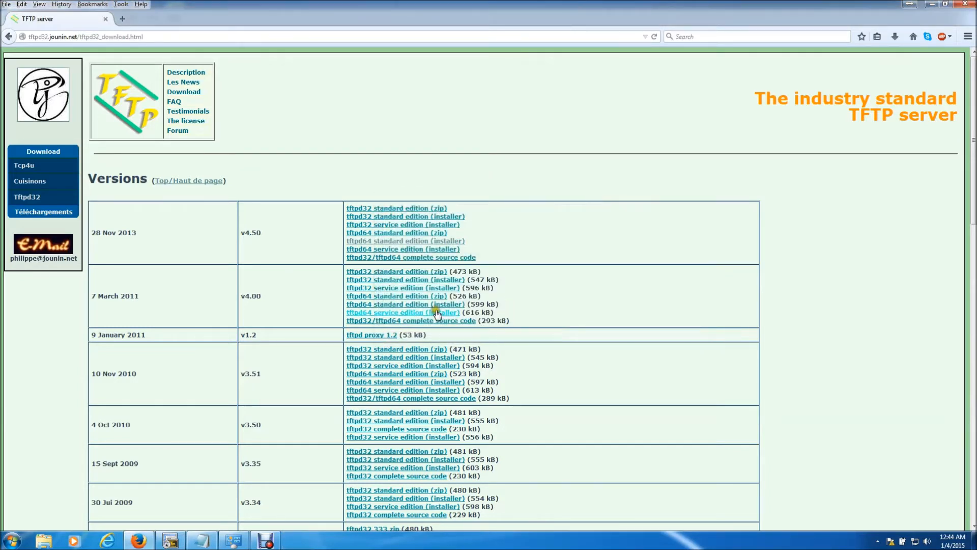
Launch Tftpd64 from the Start menu and select the 192.168.1.69 server interface
{"action": "left_click", "coordinate": [11, 540]}
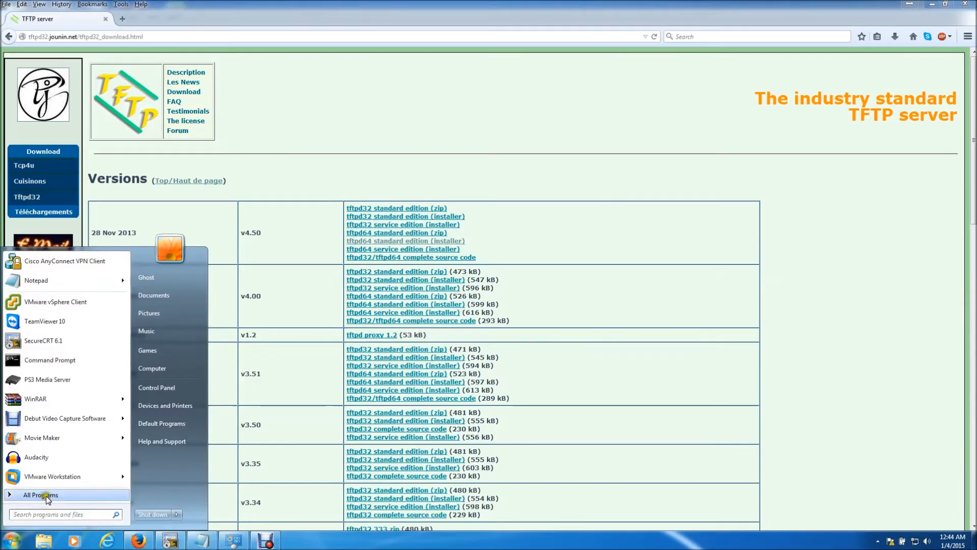
{"action": "left_click", "coordinate": [40, 495]}
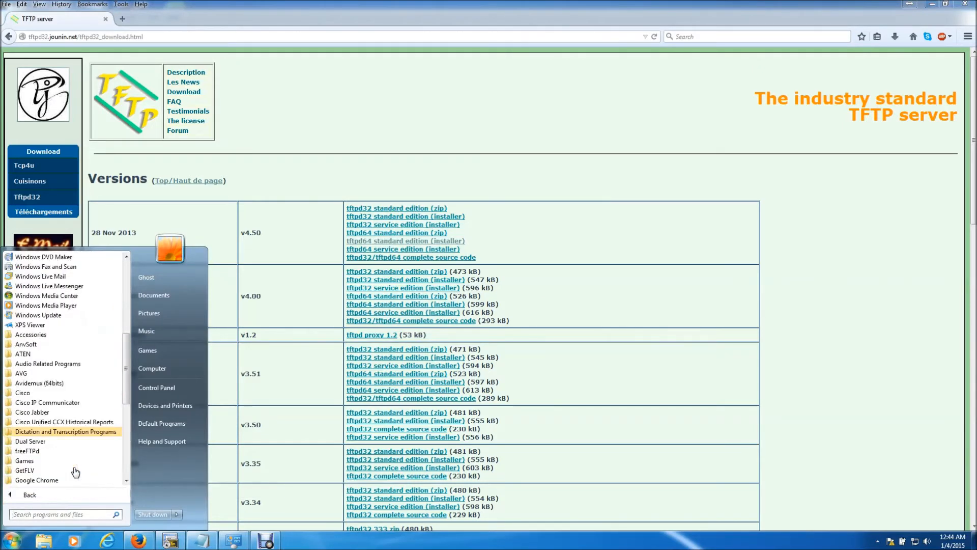
{"action": "scroll", "scroll_direction": "down", "scroll_amount": 3}
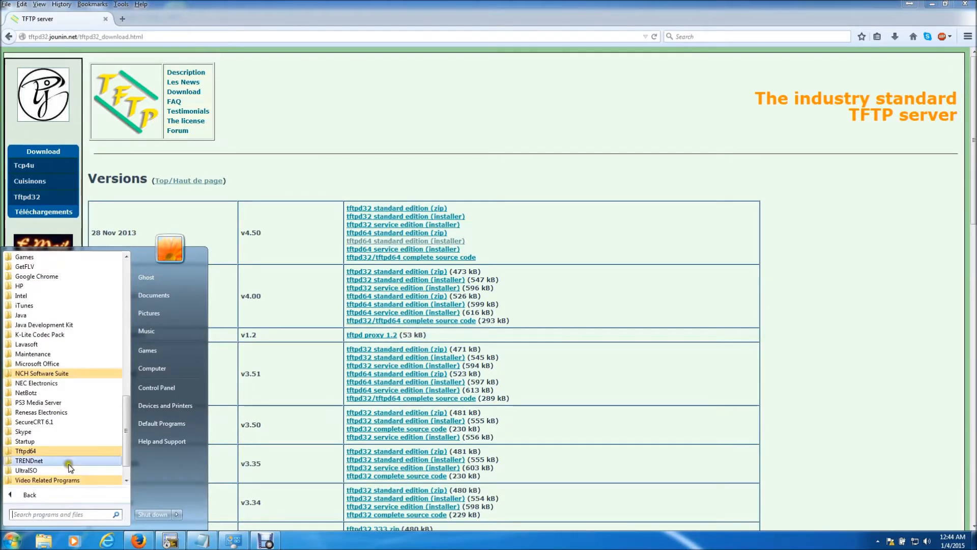
{"action": "left_click", "coordinate": [45, 472]}
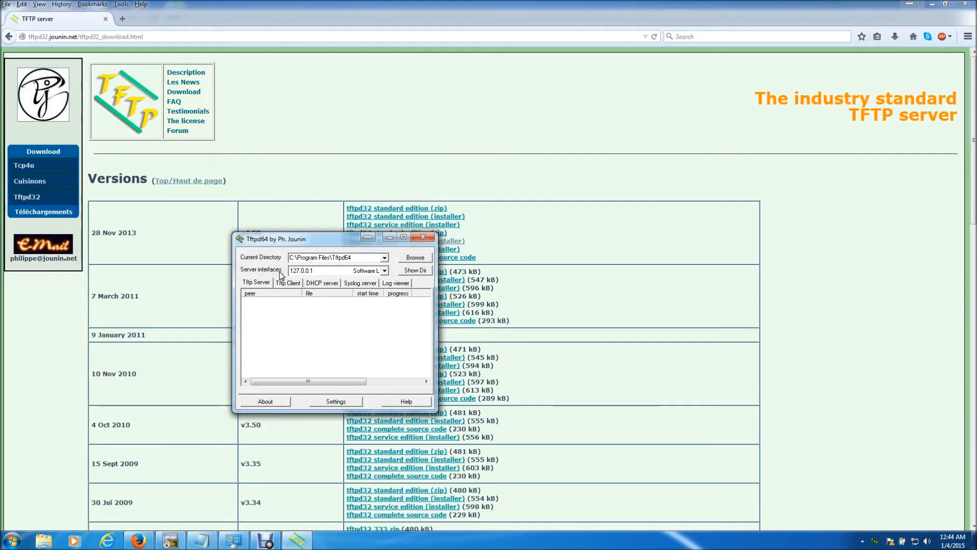
{"action": "left_click", "coordinate": [383, 270]}
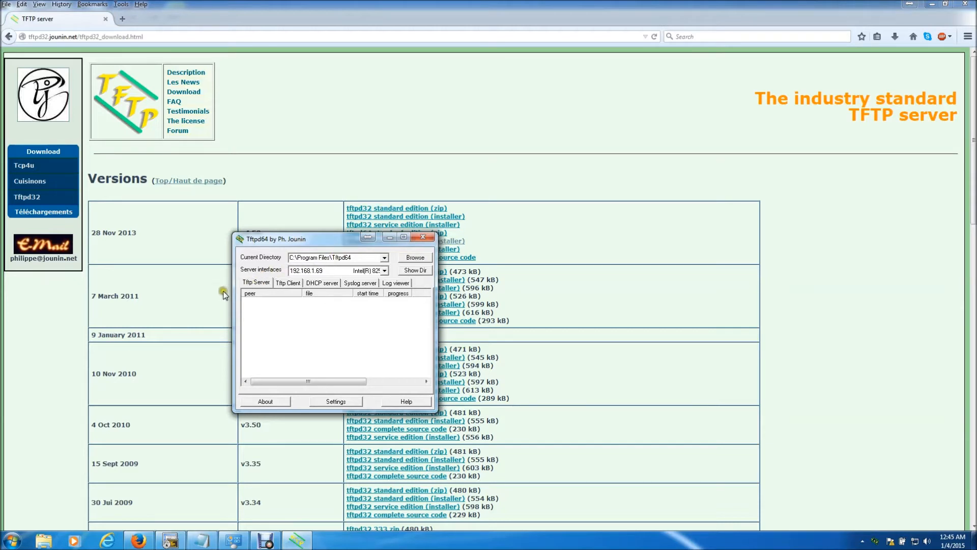
{"action": "mouse_move", "coordinate": [117, 392]}
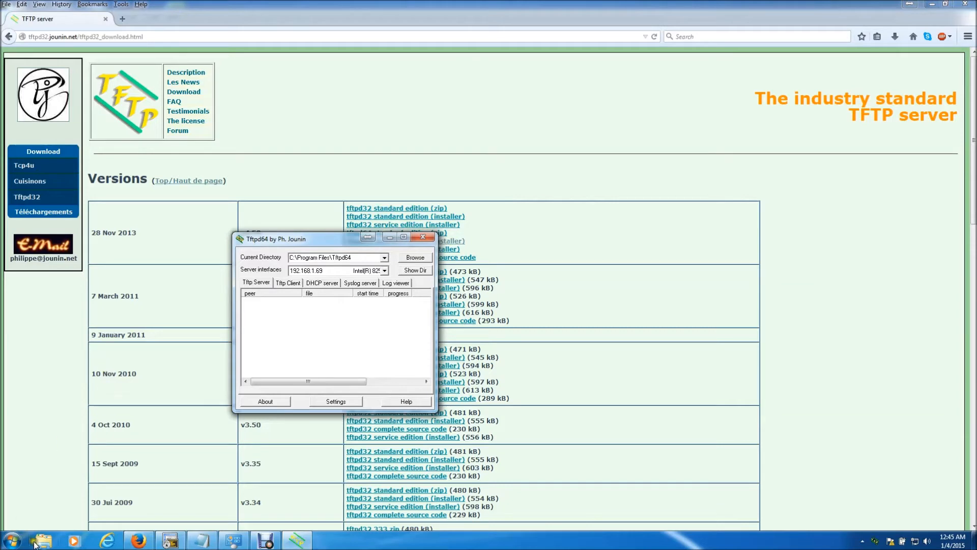
Copy c2800nm-ipvoicek9-mz.151-4.M9.bin from the My ISO Files folder
{"action": "left_click", "coordinate": [414, 256]}
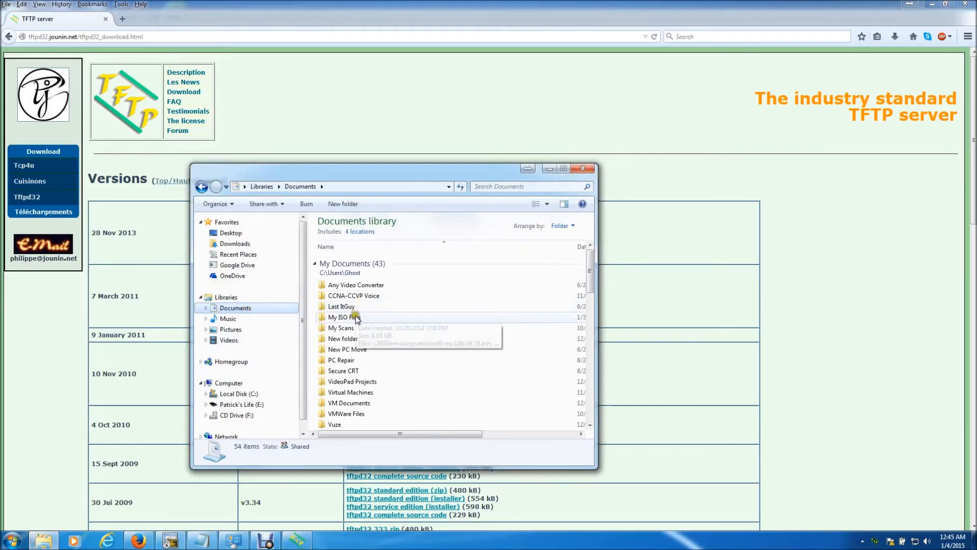
{"action": "double_click", "coordinate": [342, 317]}
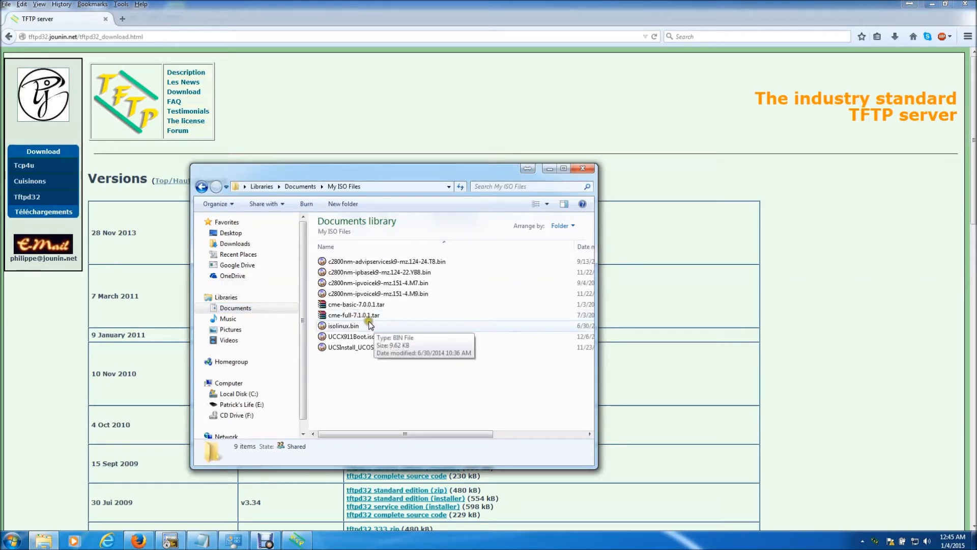
{"action": "left_click", "coordinate": [377, 293]}
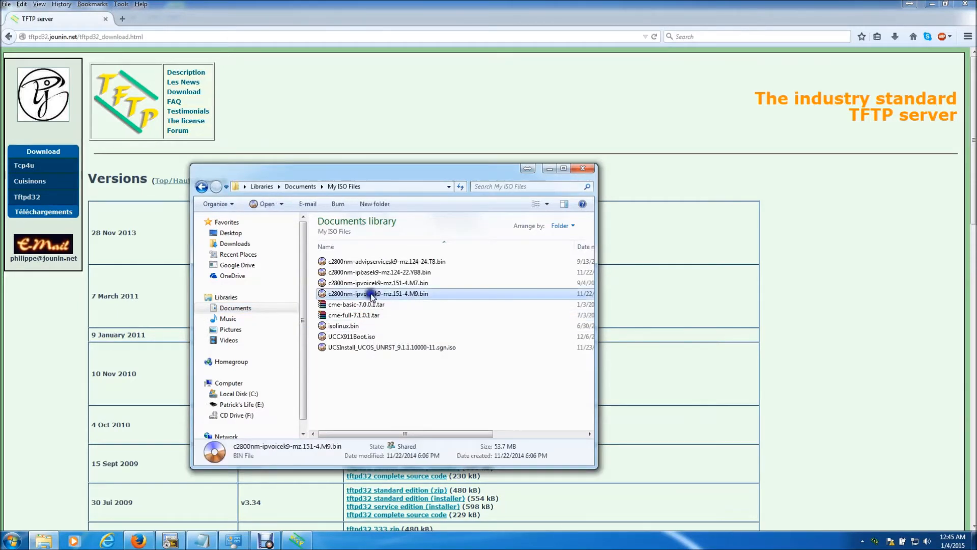
{"action": "right_click", "coordinate": [377, 294]}
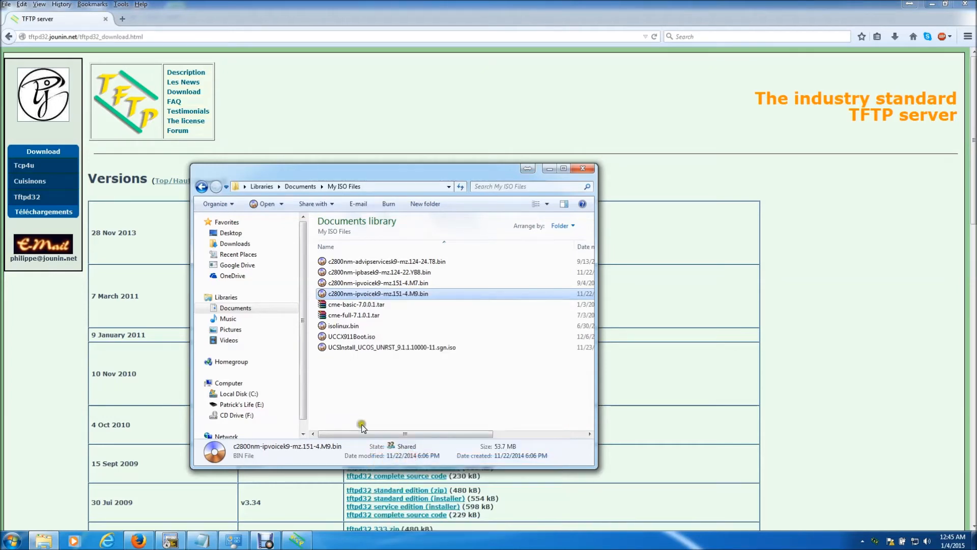
{"action": "left_click", "coordinate": [236, 393]}
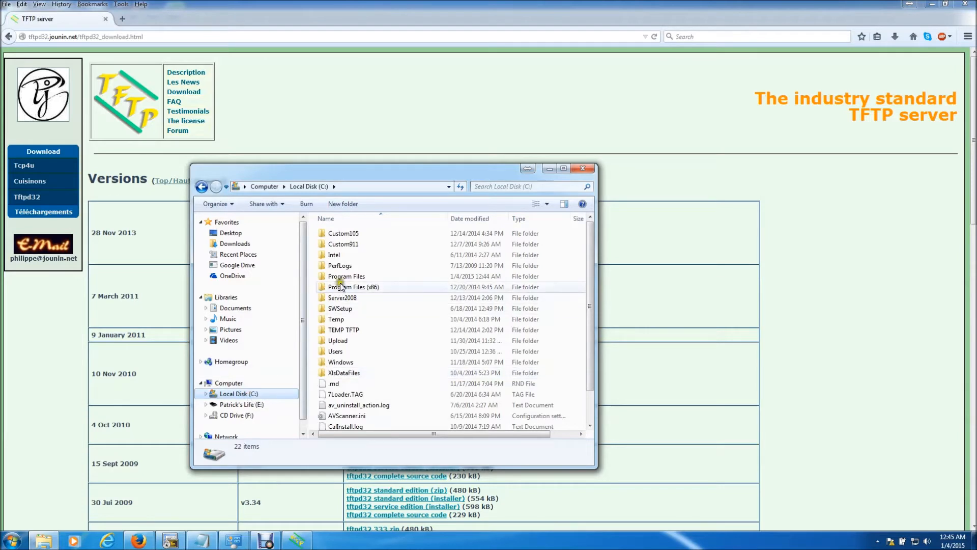
Paste the image into C:\Program Files\Tftpd64, select its name, and close Explorer
{"action": "double_click", "coordinate": [346, 276]}
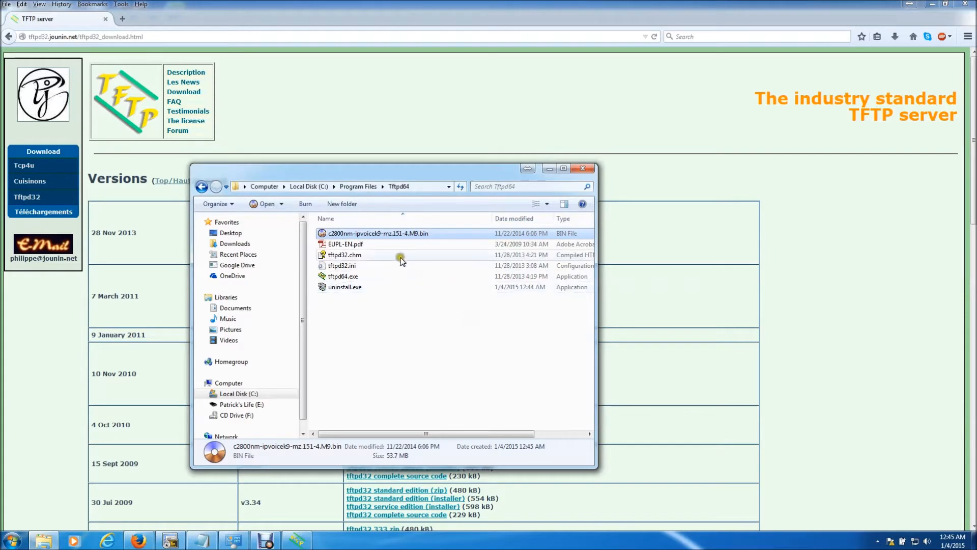
{"action": "right_click", "coordinate": [378, 233]}
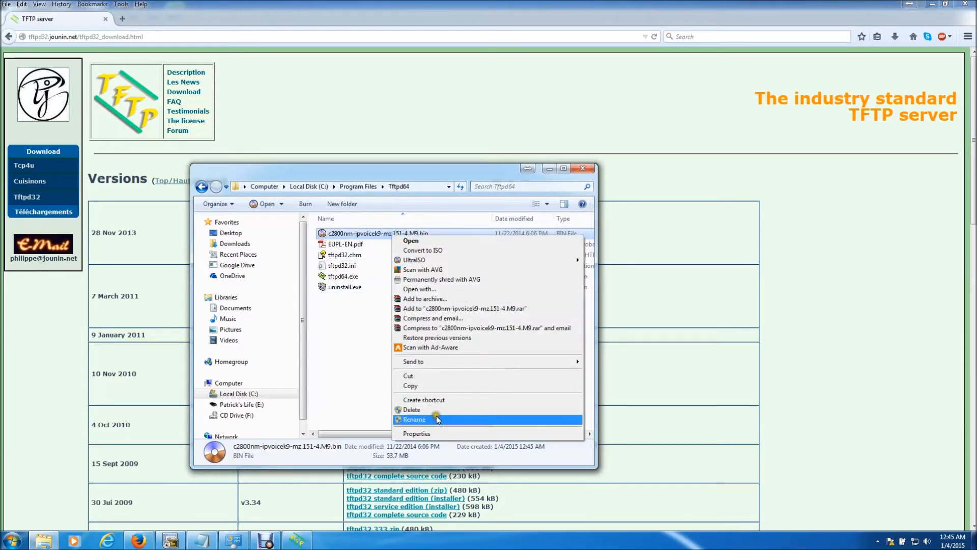
{"action": "left_click", "coordinate": [414, 418]}
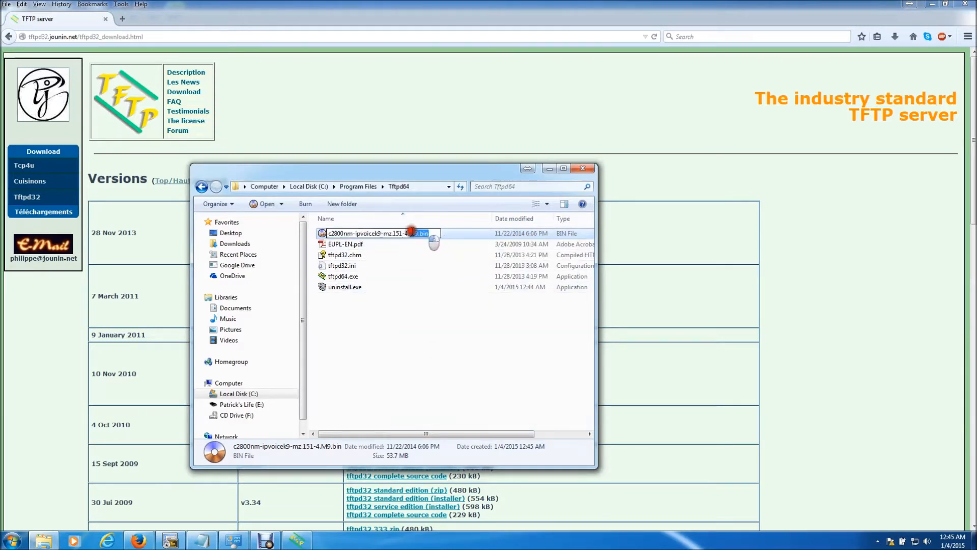
{"action": "right_click", "coordinate": [374, 234]}
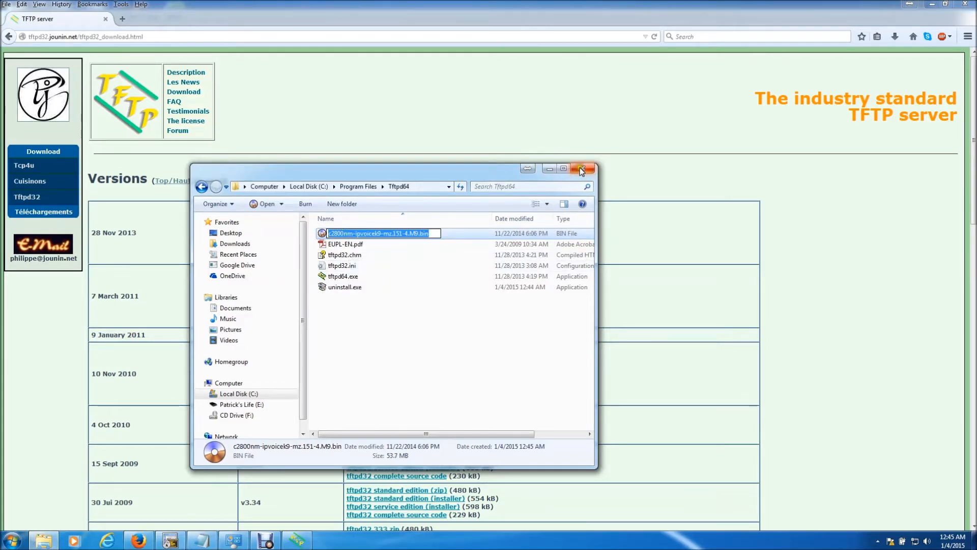
{"action": "left_click", "coordinate": [581, 169]}
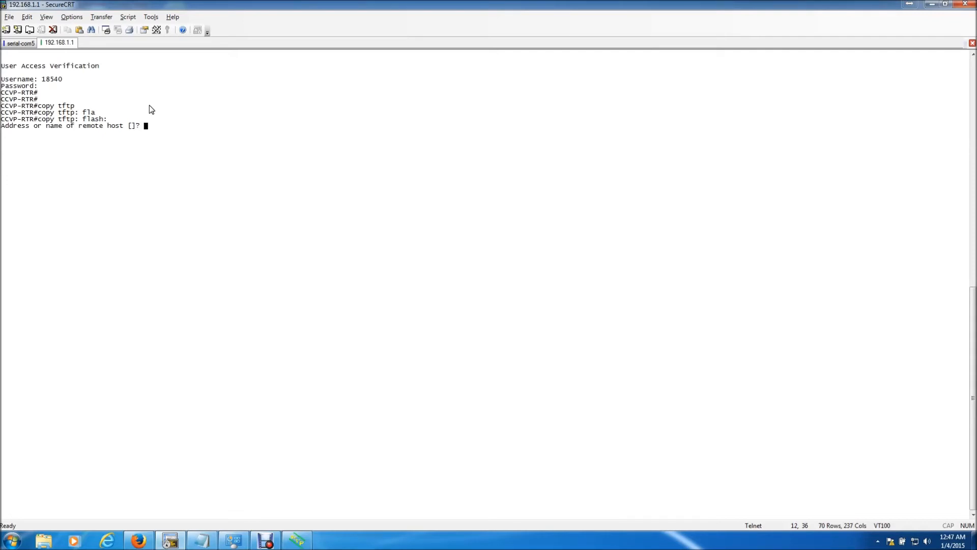
Run 'copy tftp: flash:' with host 192.168.1.69 and source c2800nm-ipvoicek9-mz.151-4.M9.bin
{"action": "type", "text": "192.168.1.69"}
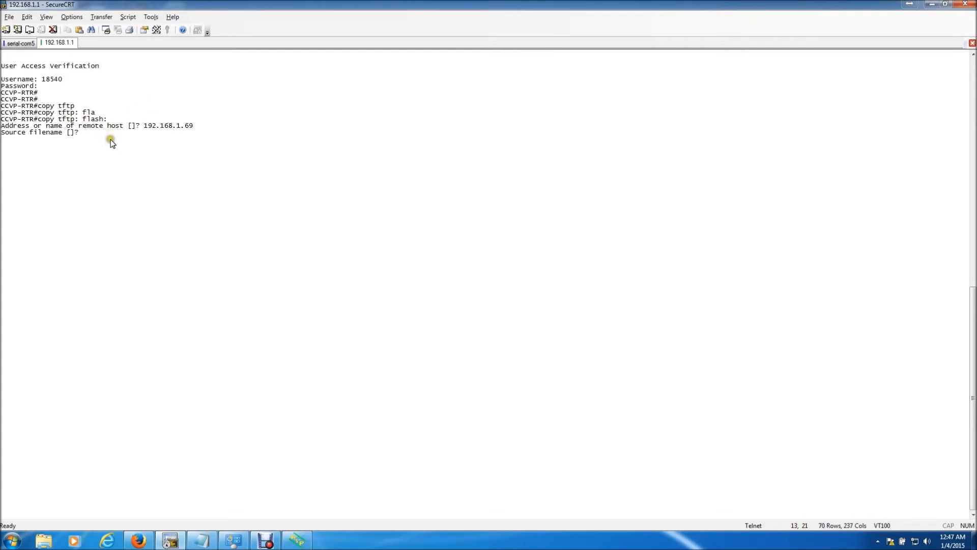
{"action": "mouse_move", "coordinate": [101, 136]}
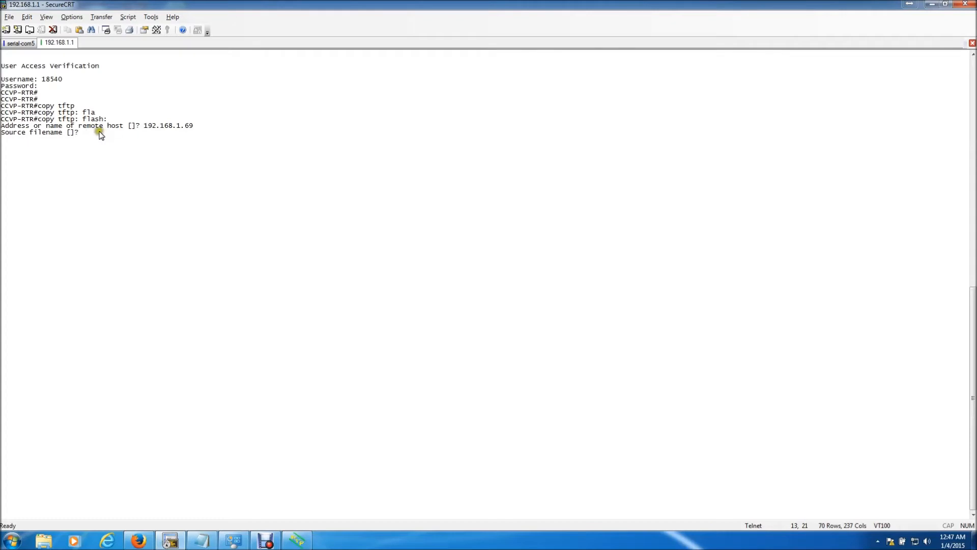
{"action": "type", "text": "c2800nm-ipvoicek9-mz.151-4.M9.bin"}
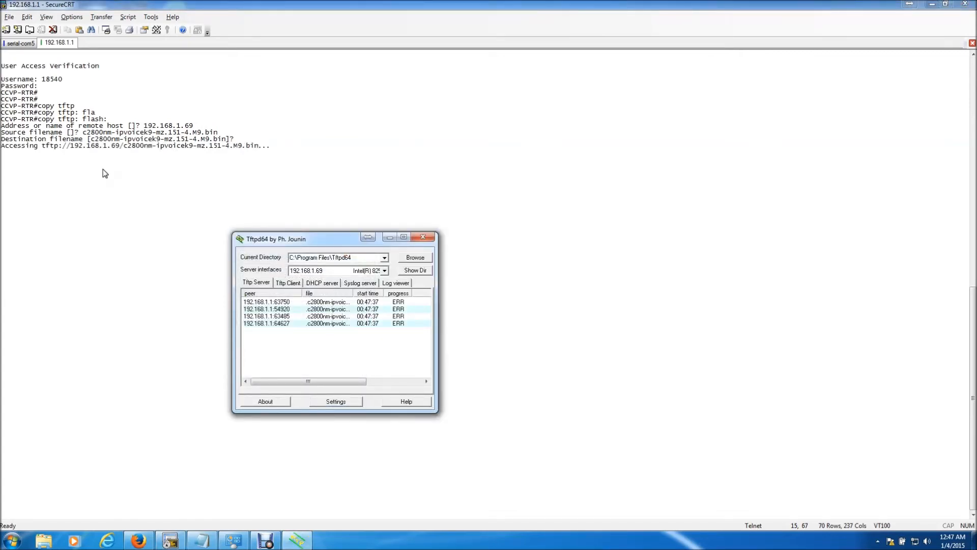
Accept the default destination filename and refocus the router session window
{"action": "key", "text": "enter"}
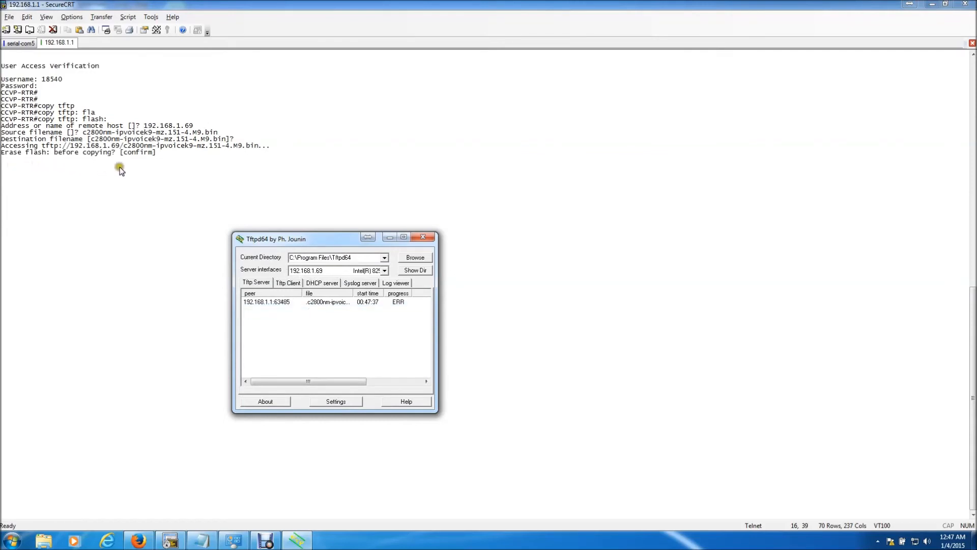
{"action": "left_click", "coordinate": [429, 236]}
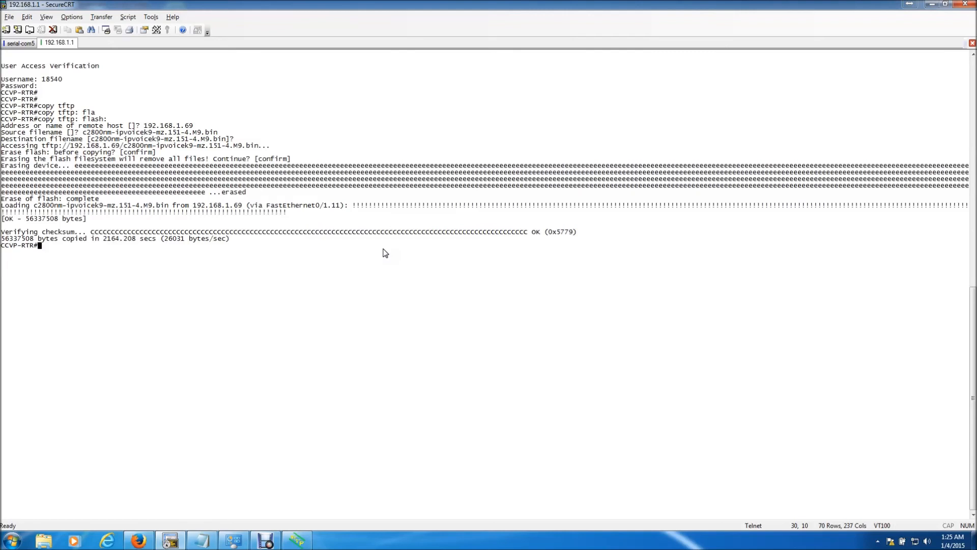
Run 'show flash:' to list the router's flash contents
{"action": "type", "text": "show fla"}
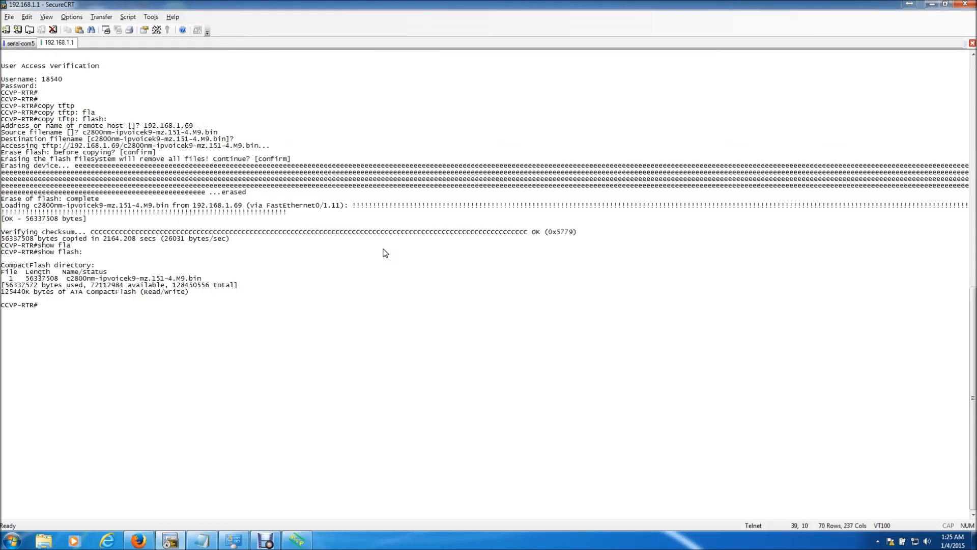
{"action": "mouse_move", "coordinate": [408, 399]}
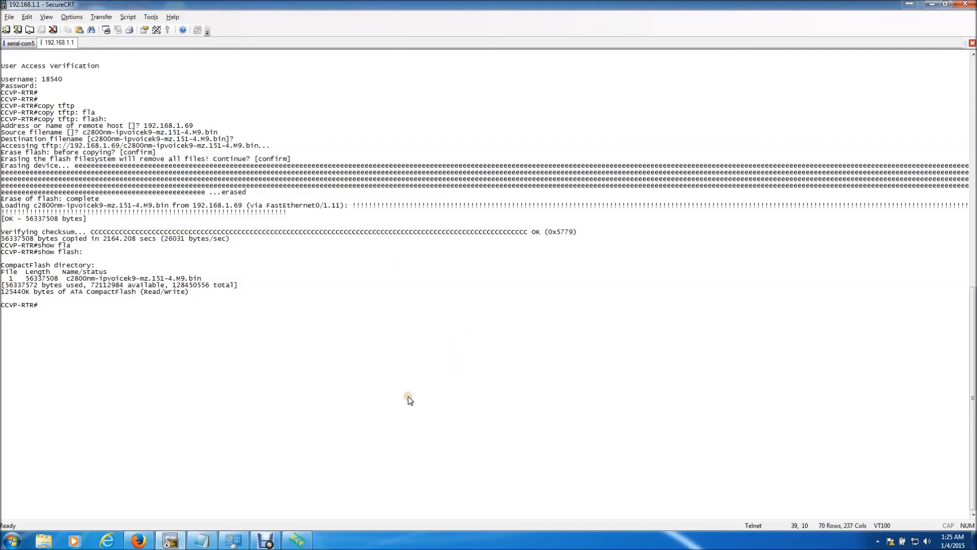
{"action": "mouse_move", "coordinate": [408, 399]}
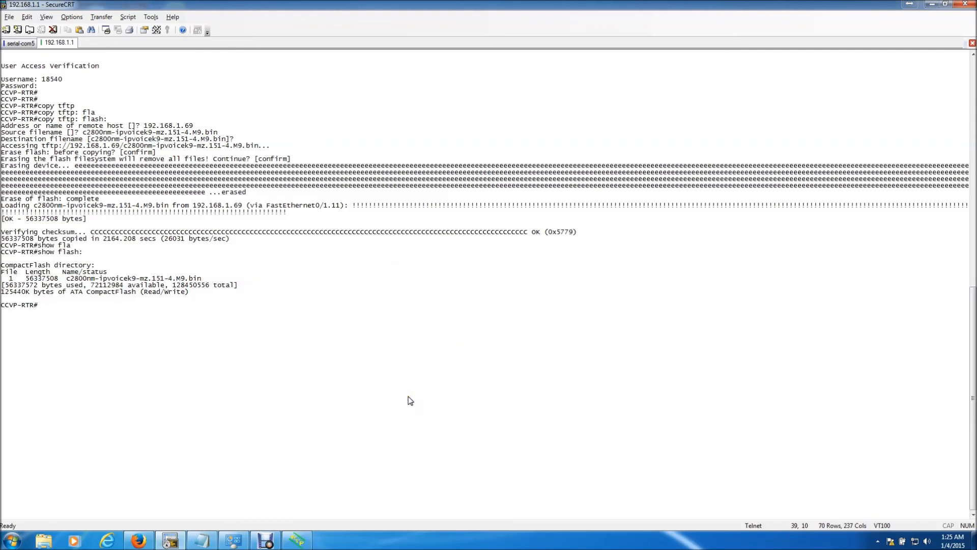